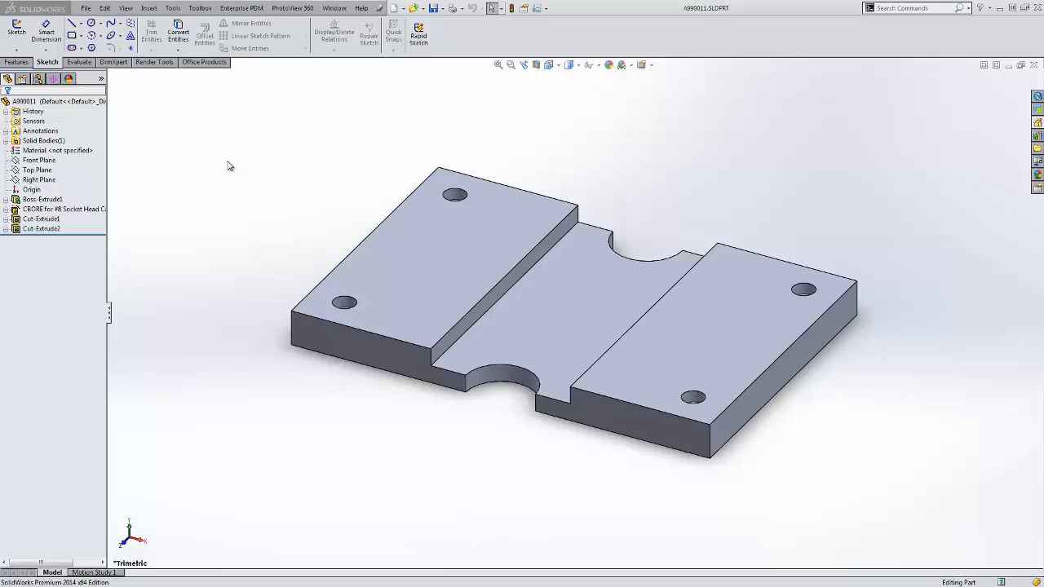
mouse_move(230, 172)
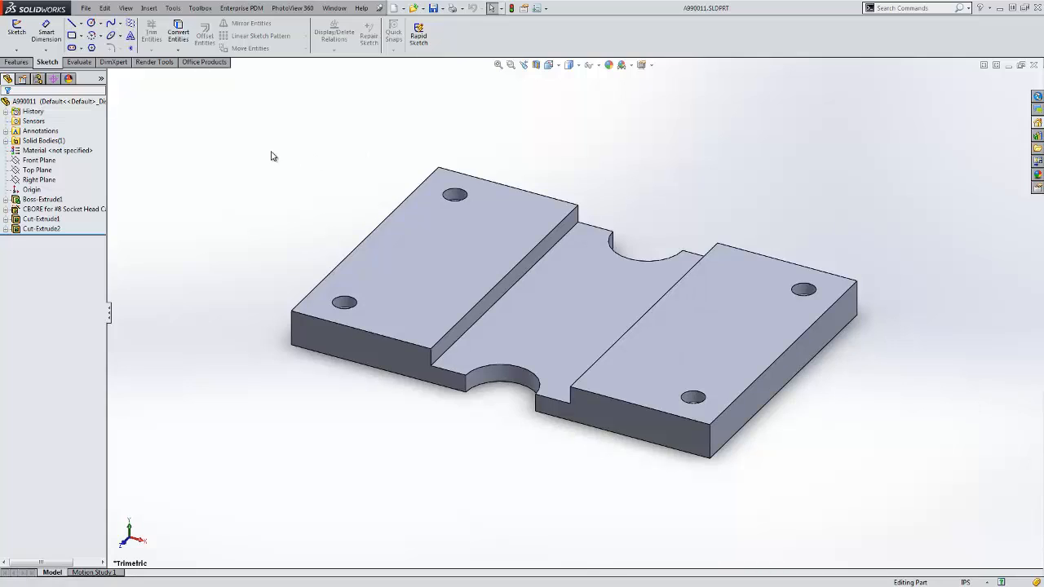
mouse_move(160, 121)
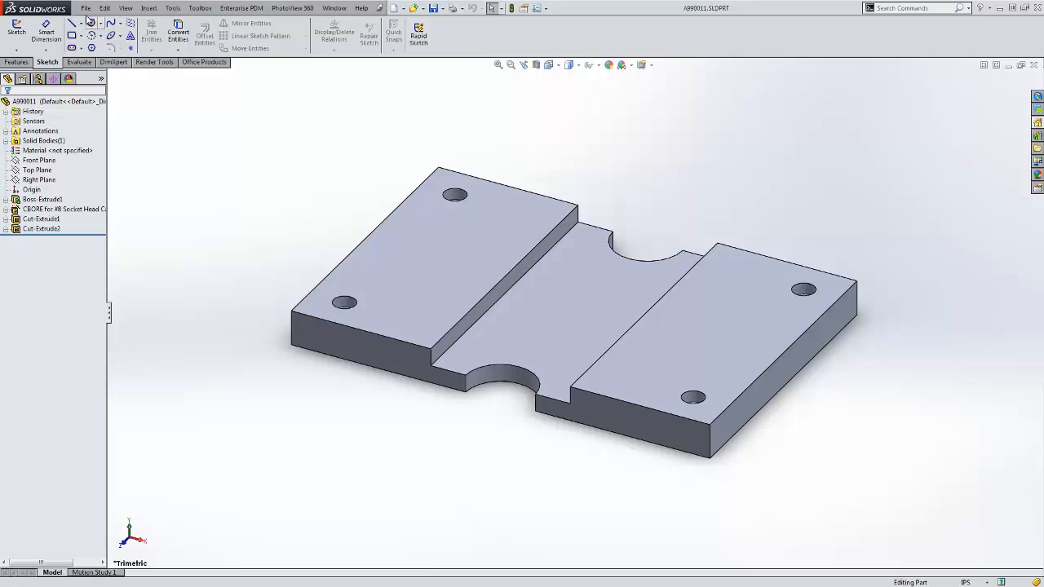
Check the File menu, then show the New options, including Make Drawing from Part/Assembly
left_click(85, 7)
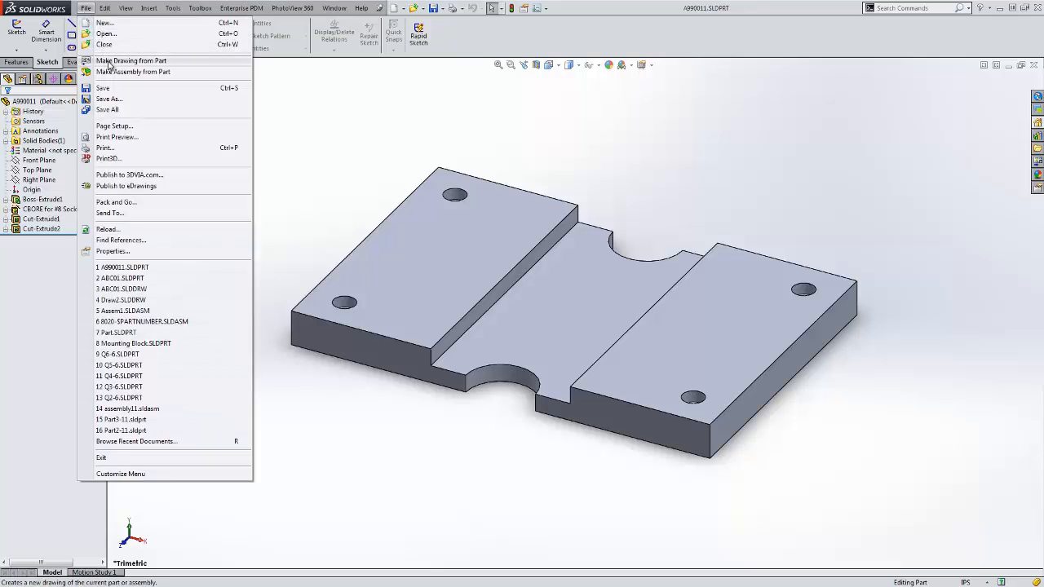
mouse_move(177, 66)
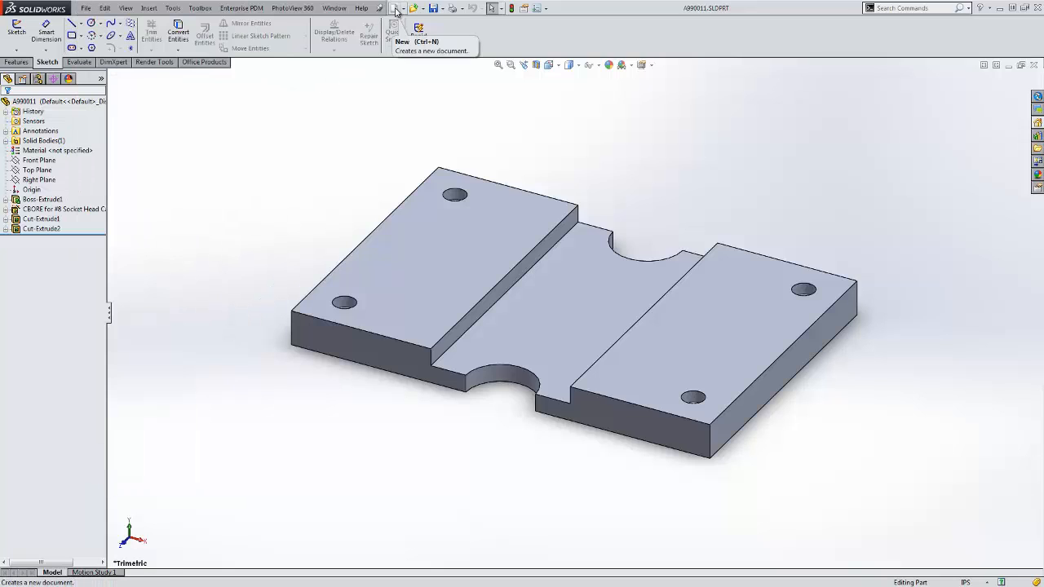
left_click(395, 8)
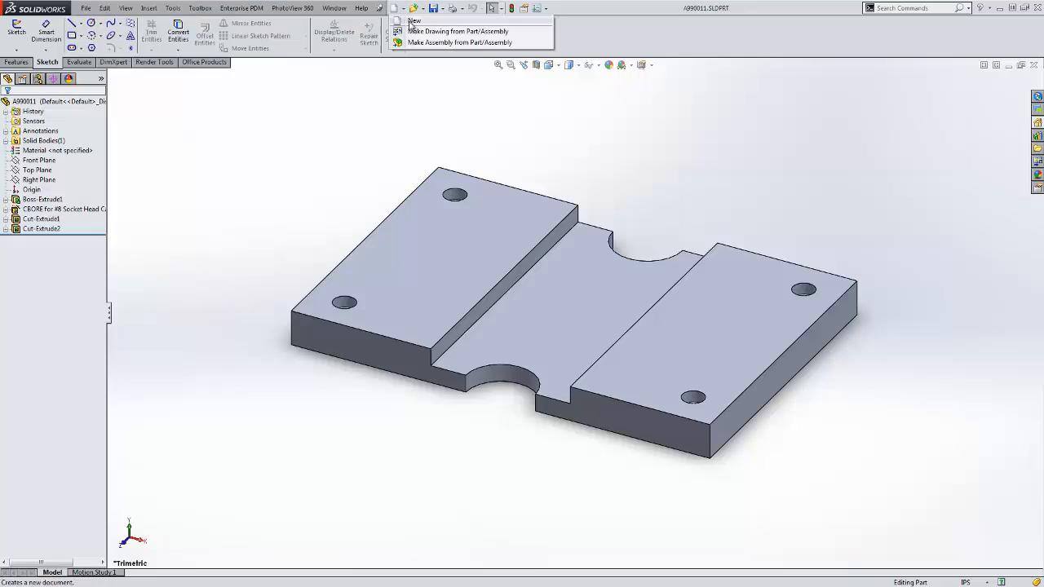
mouse_move(423, 38)
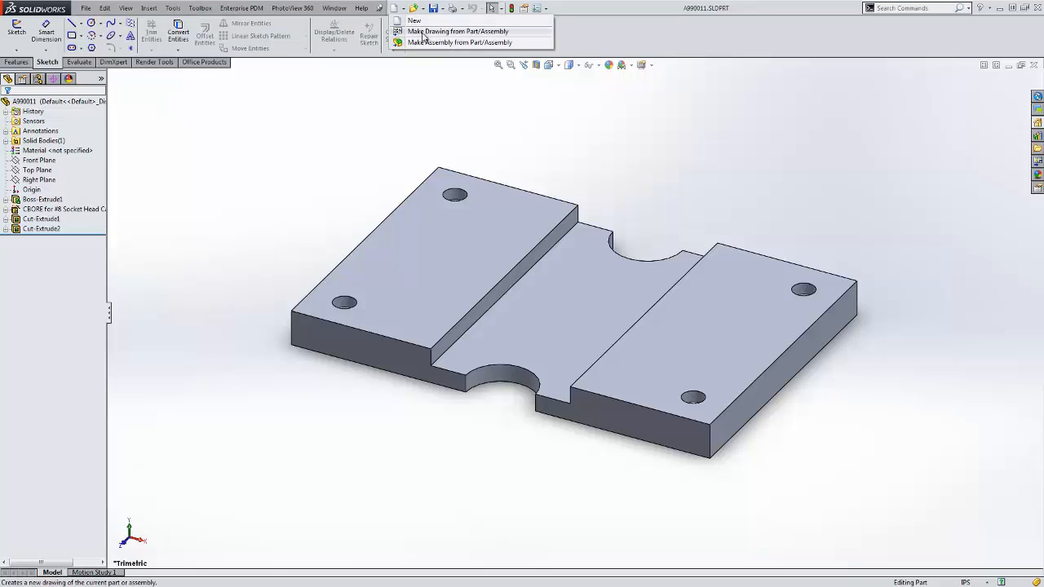
Start a drawing from the A990011 part and select the Drawing template
left_click(458, 31)
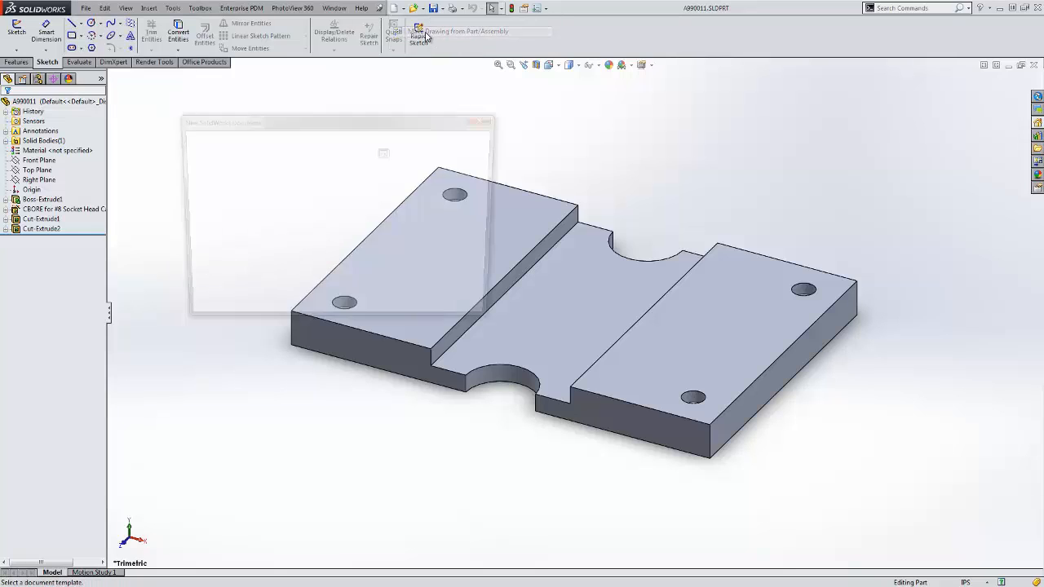
left_click(419, 33)
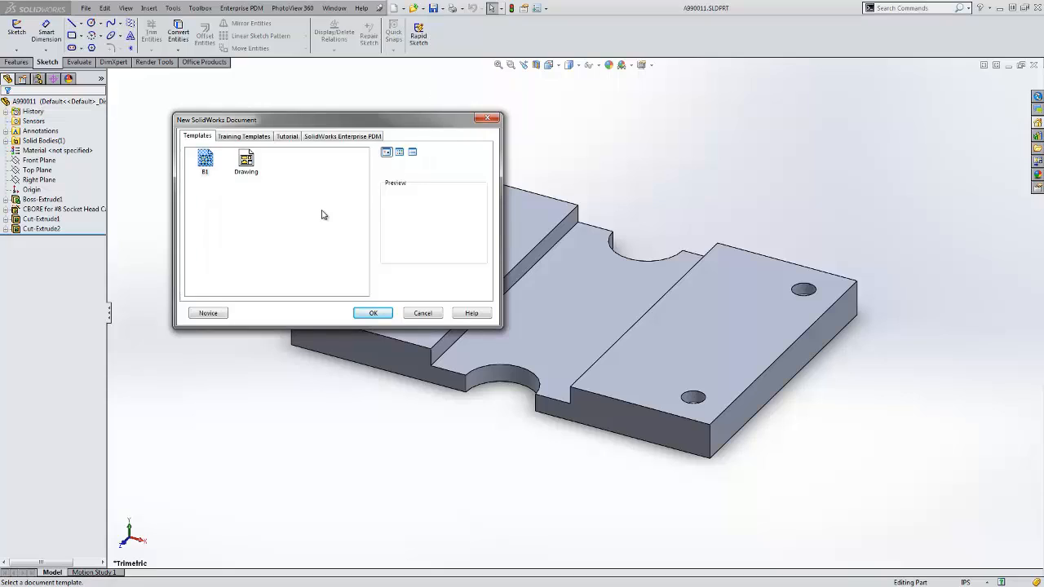
mouse_move(318, 212)
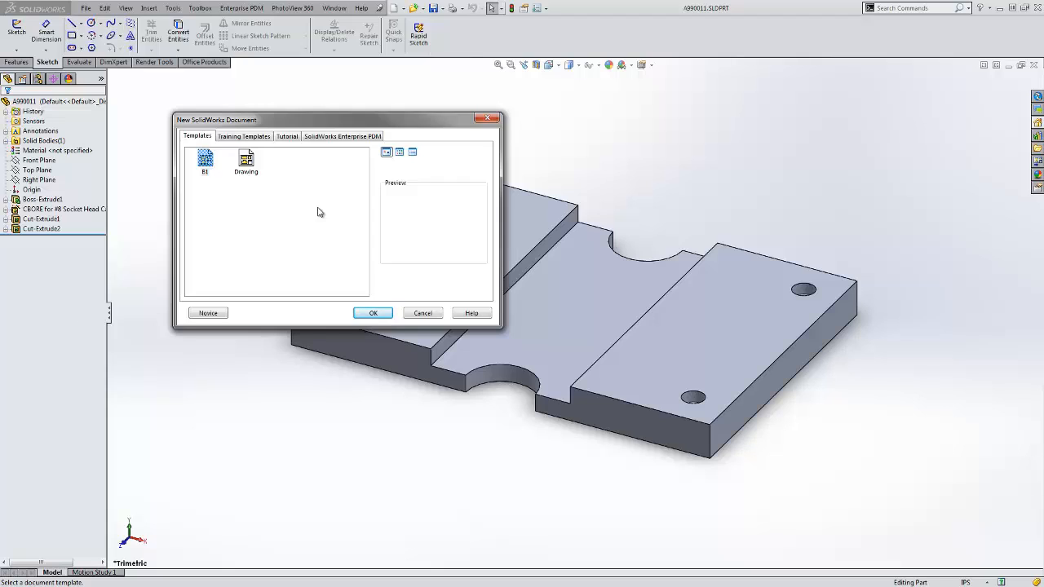
mouse_move(209, 196)
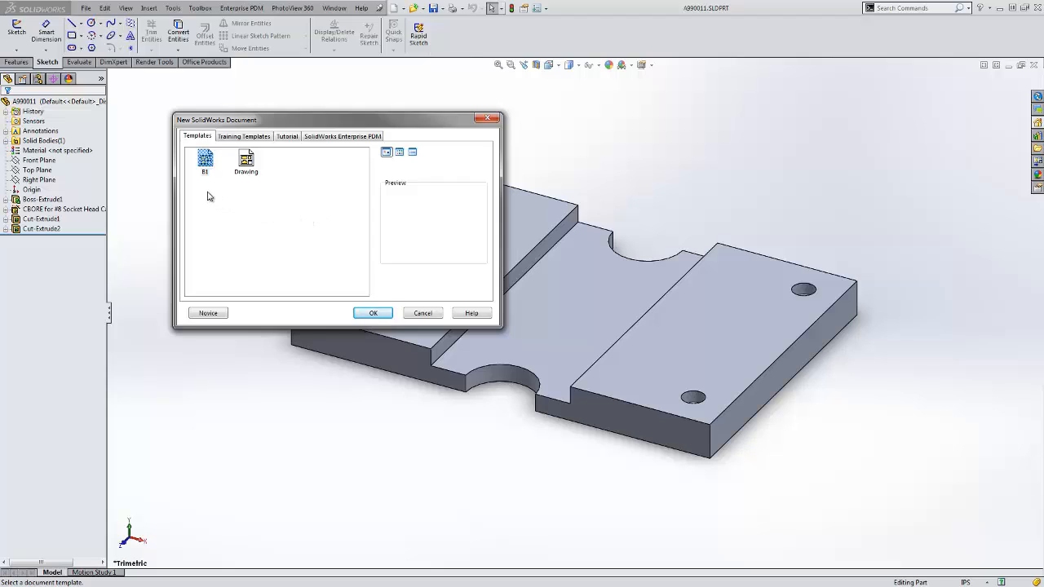
mouse_move(244, 185)
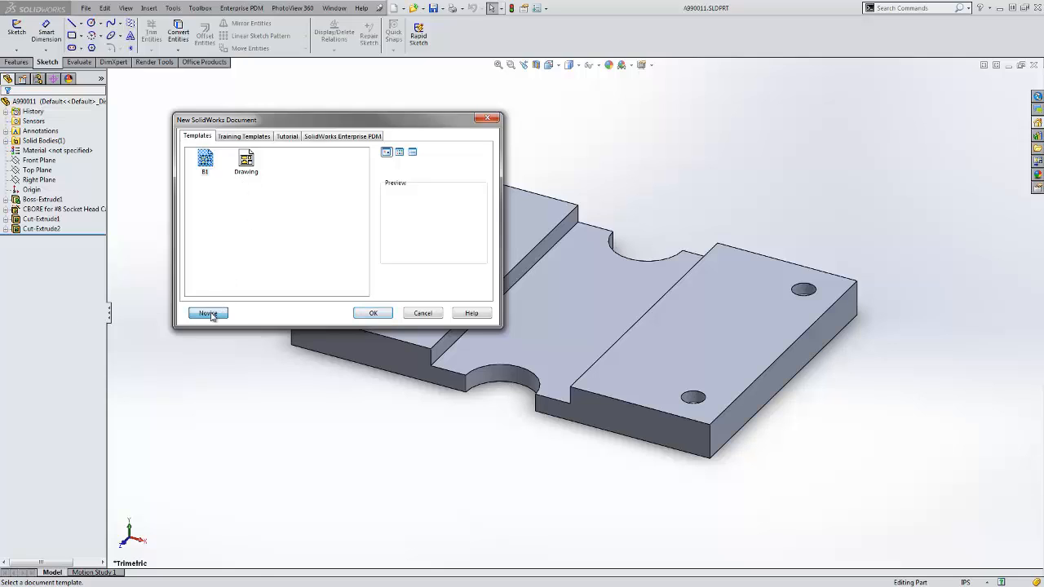
left_click(207, 313)
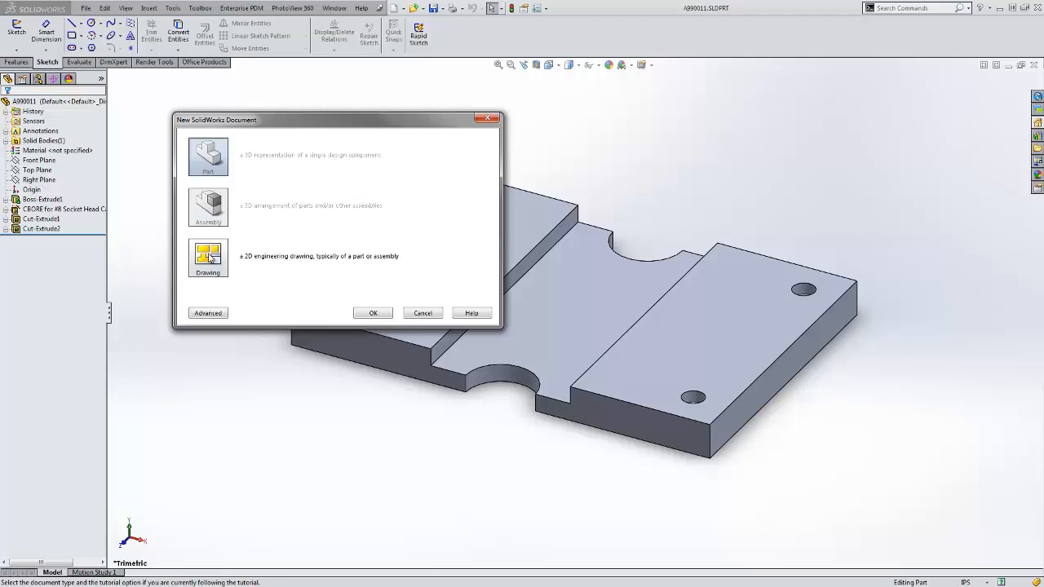
mouse_move(222, 275)
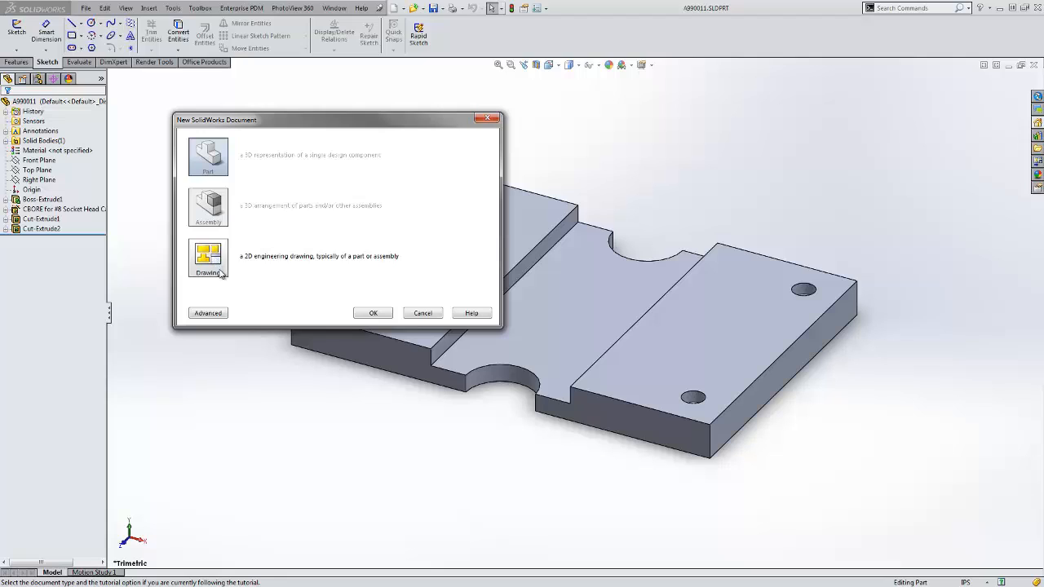
left_click(207, 313)
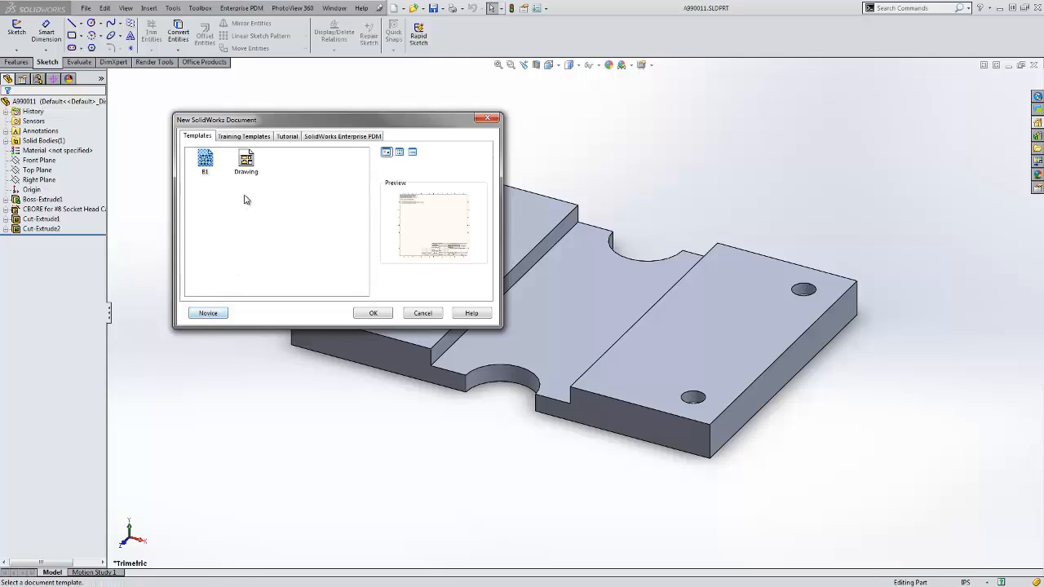
left_click(245, 160)
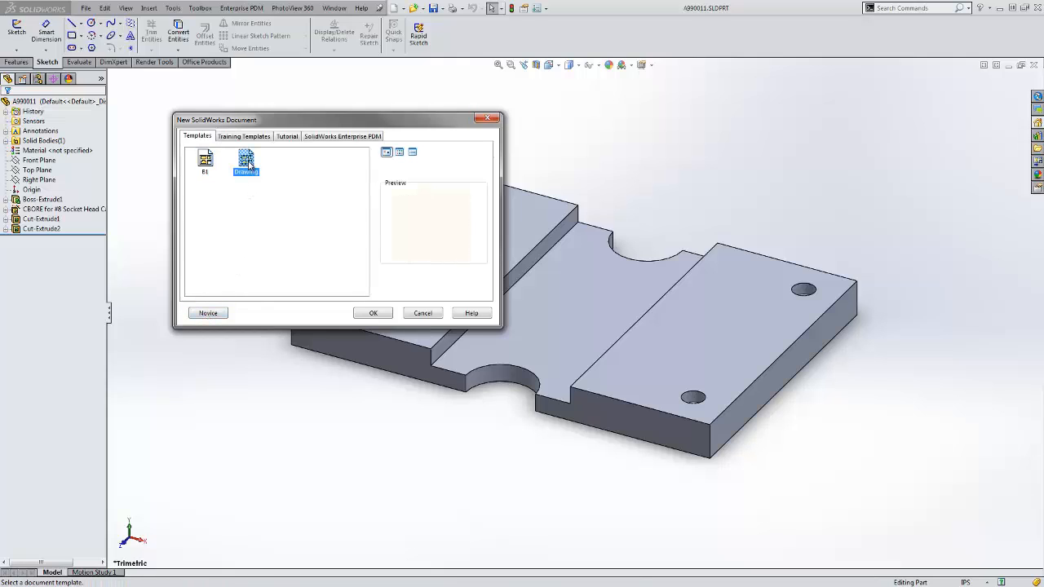
Create the drawing on a B (ANSI) Landscape sheet with the sheet format displayed
left_click(373, 312)
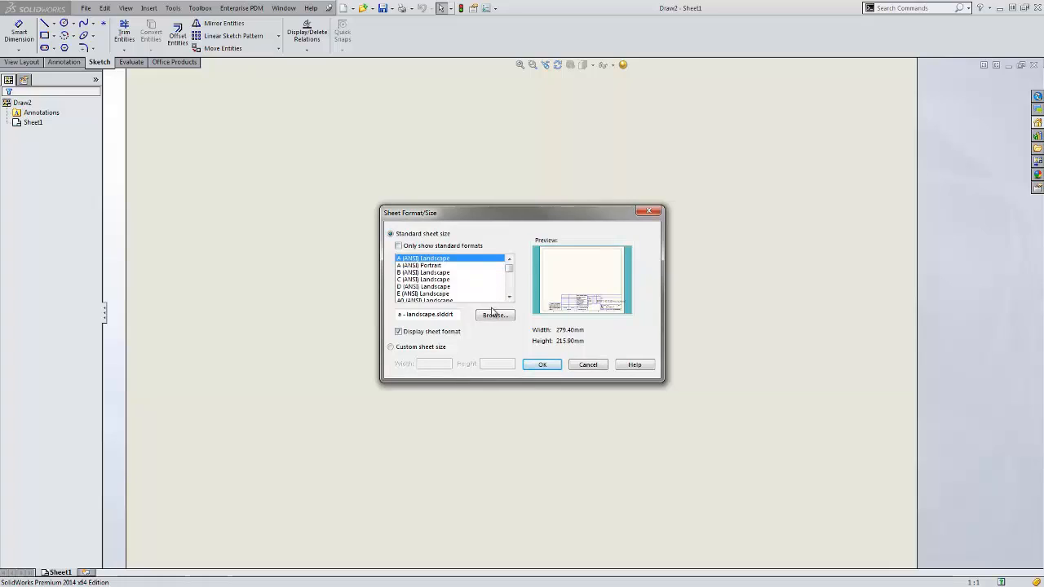
mouse_move(465, 320)
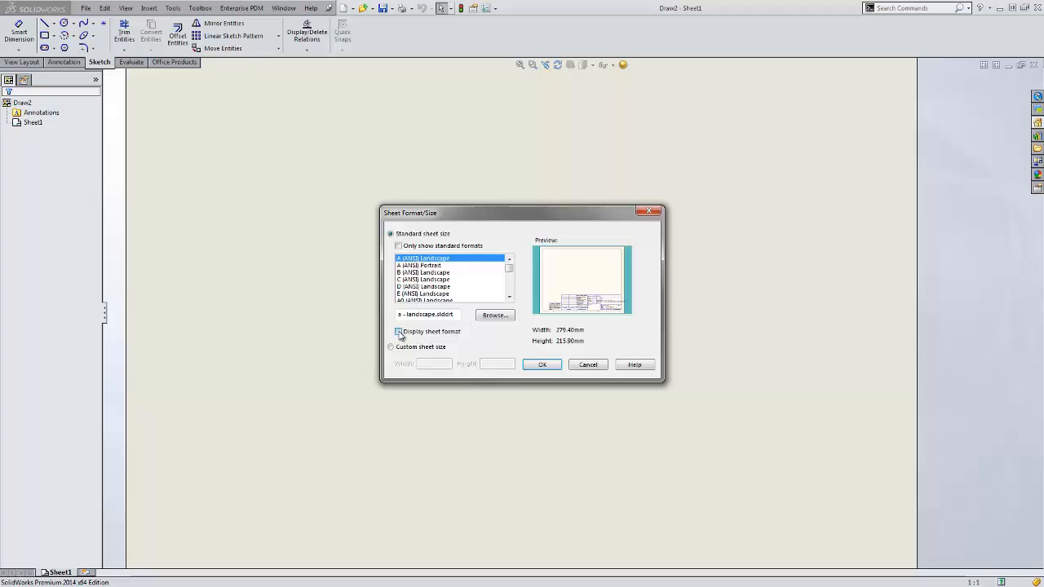
left_click(399, 332)
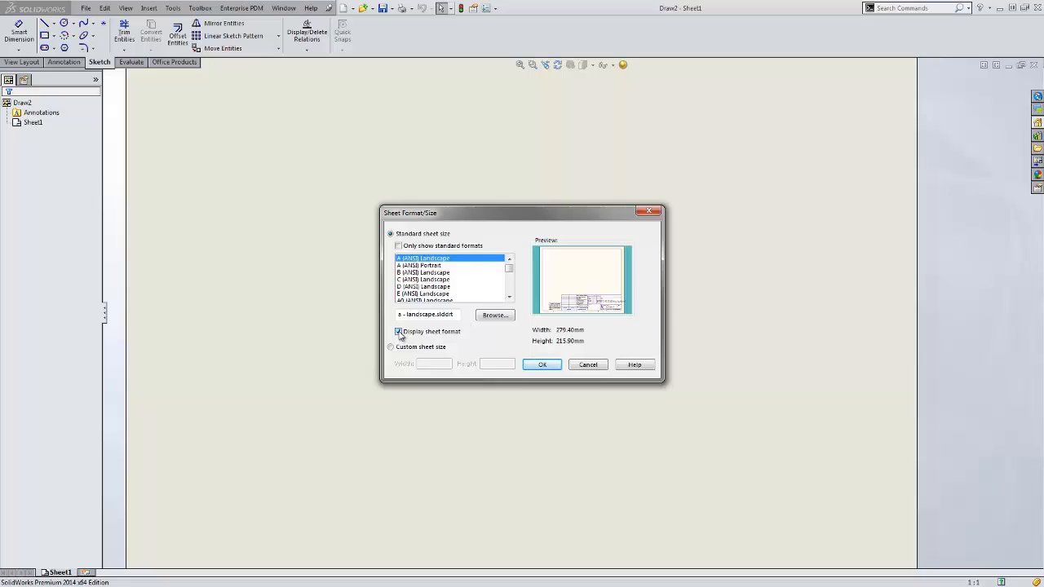
mouse_move(431, 278)
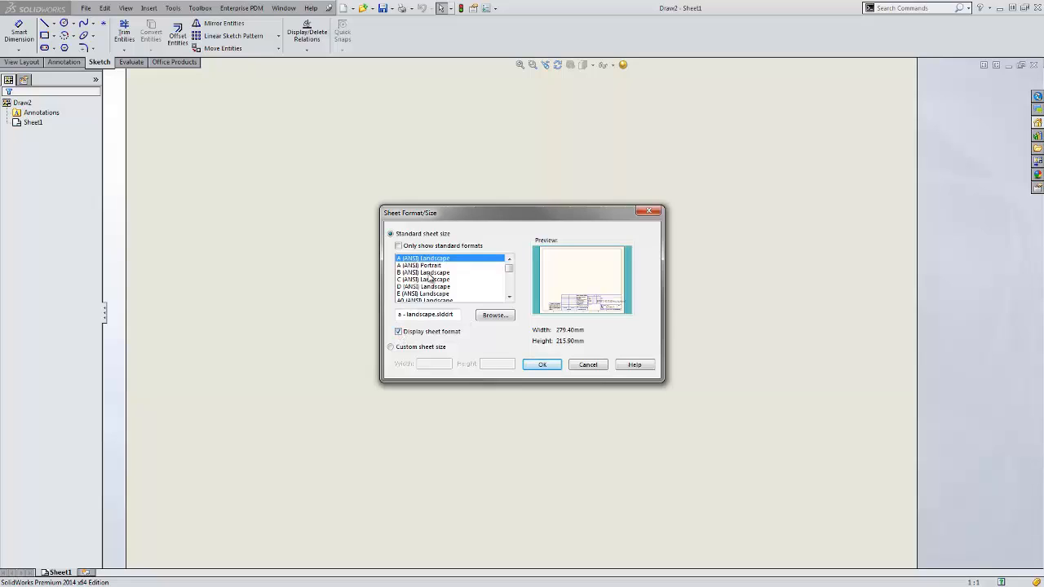
left_click(421, 273)
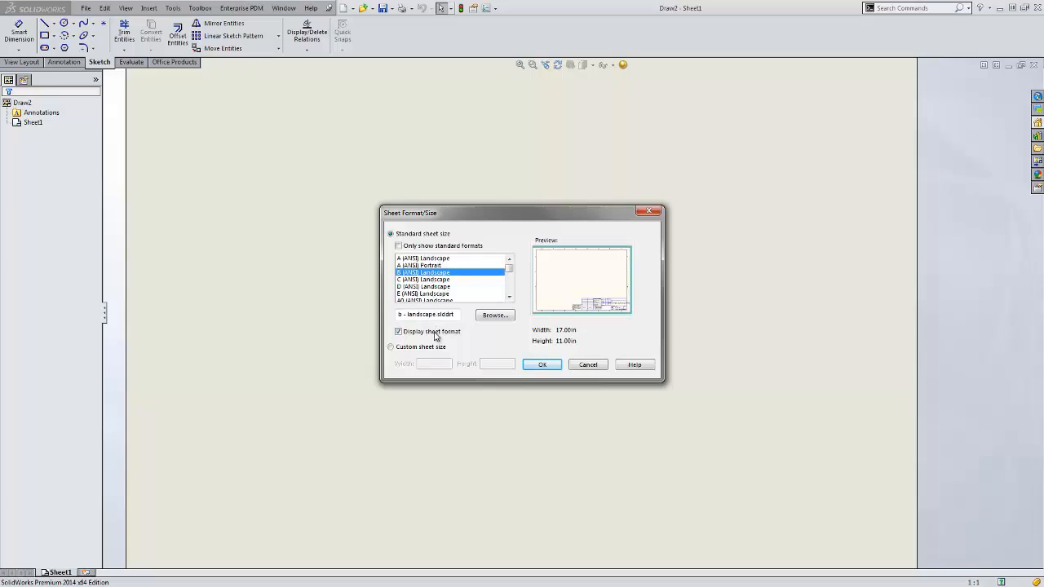
left_click(542, 365)
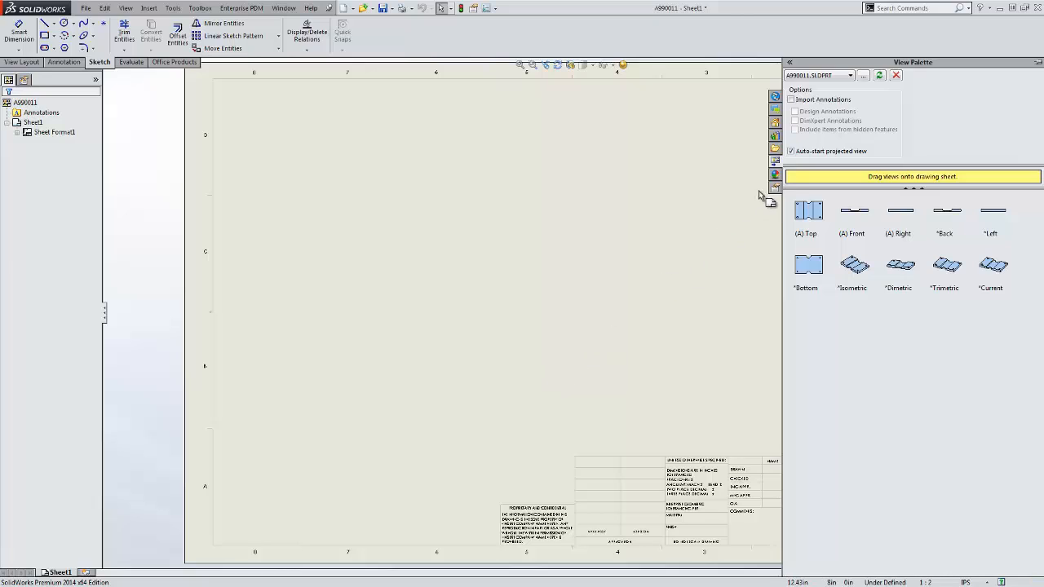
mouse_move(775, 174)
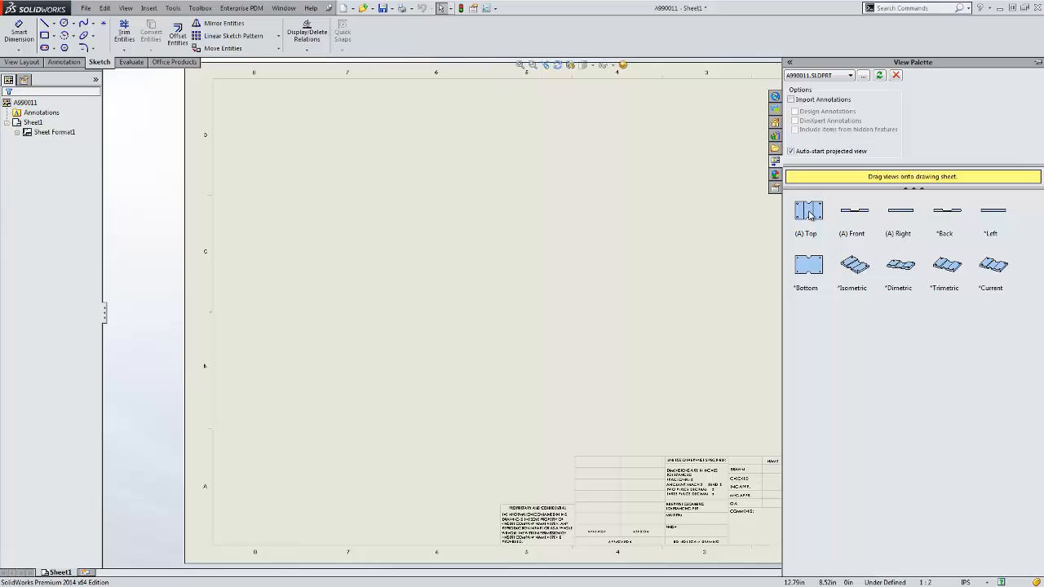
Place the Block Mount's top view on the sheet from the View Palette
left_click_drag(808, 210, 443, 211)
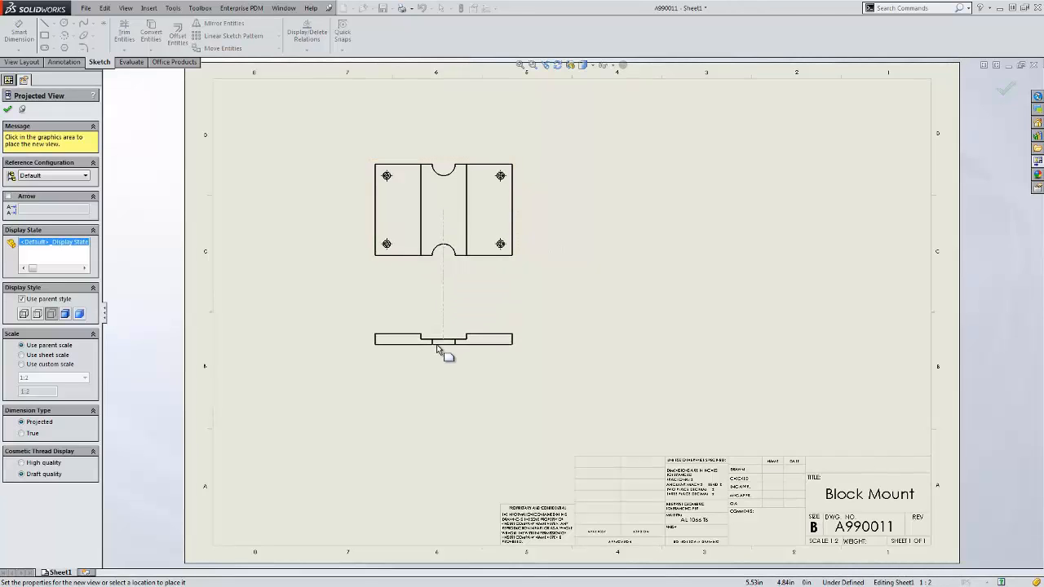
mouse_move(453, 279)
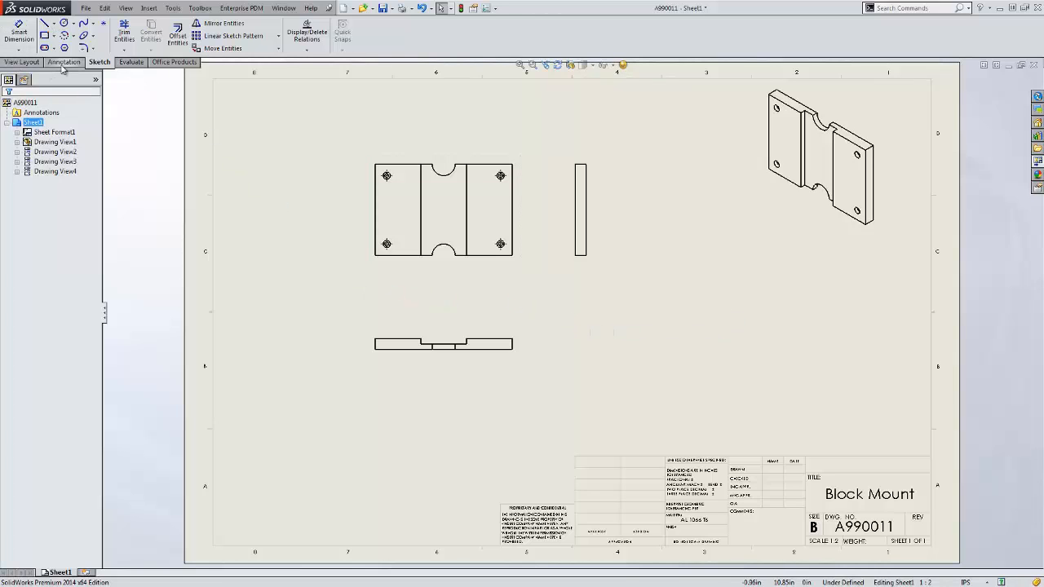
Activate Smart Dimension for the top view's 6.00, 2.00 and R.50 dimensions
left_click(63, 62)
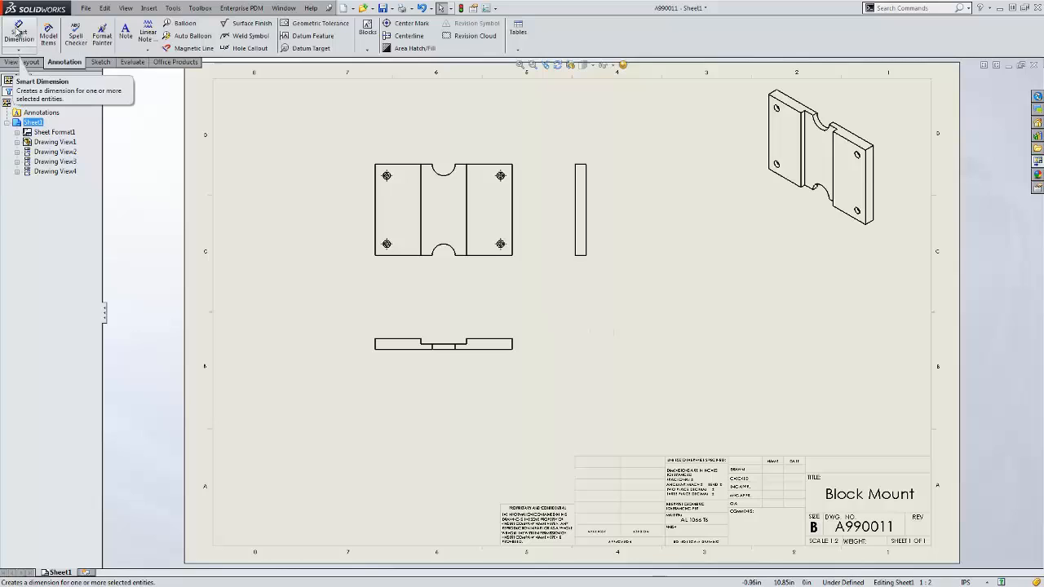
left_click(19, 33)
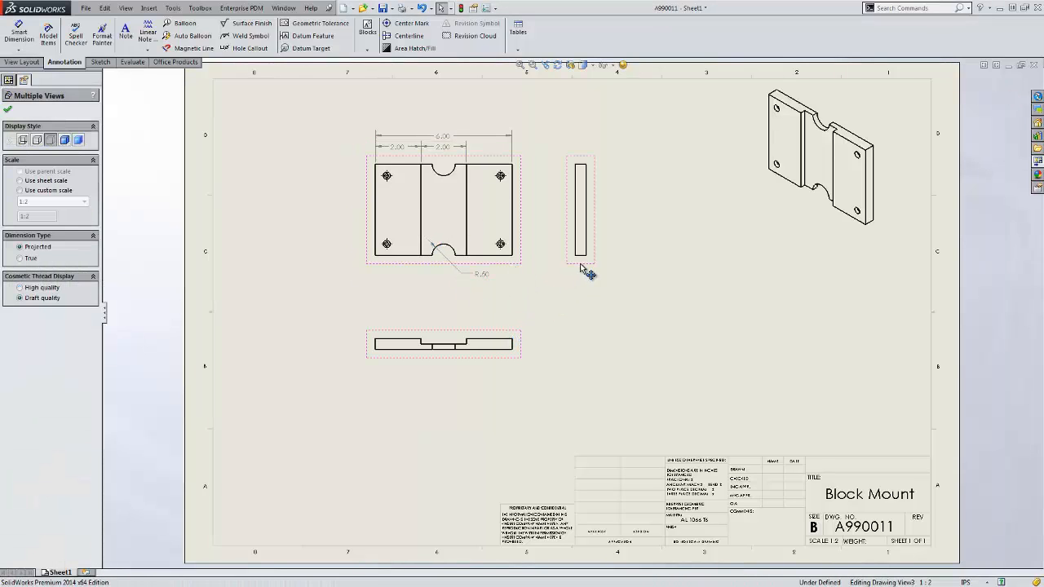
Delete all views and place a new top view that imports the model annotations
key("Delete")
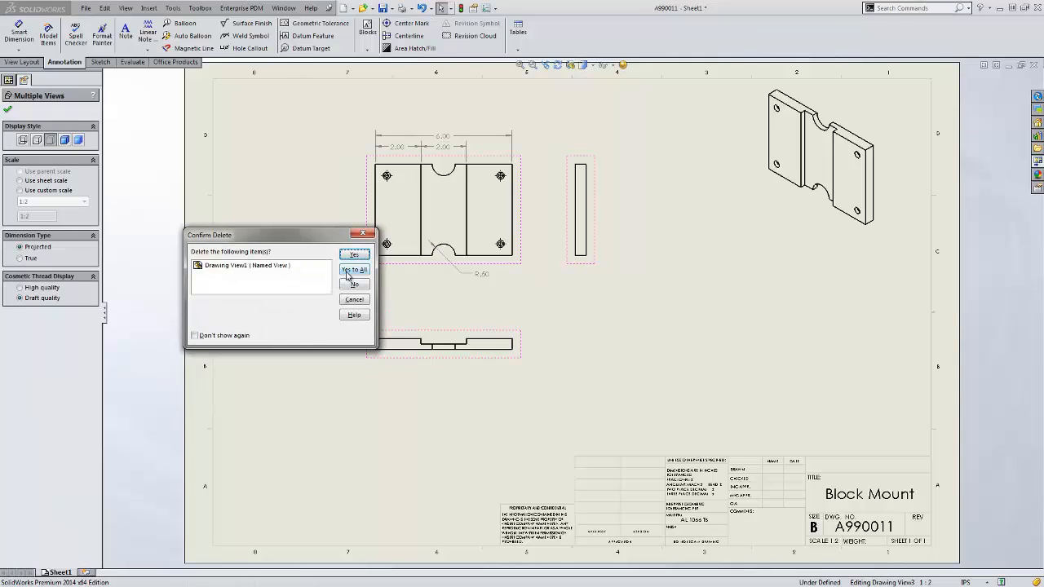
left_click(354, 254)
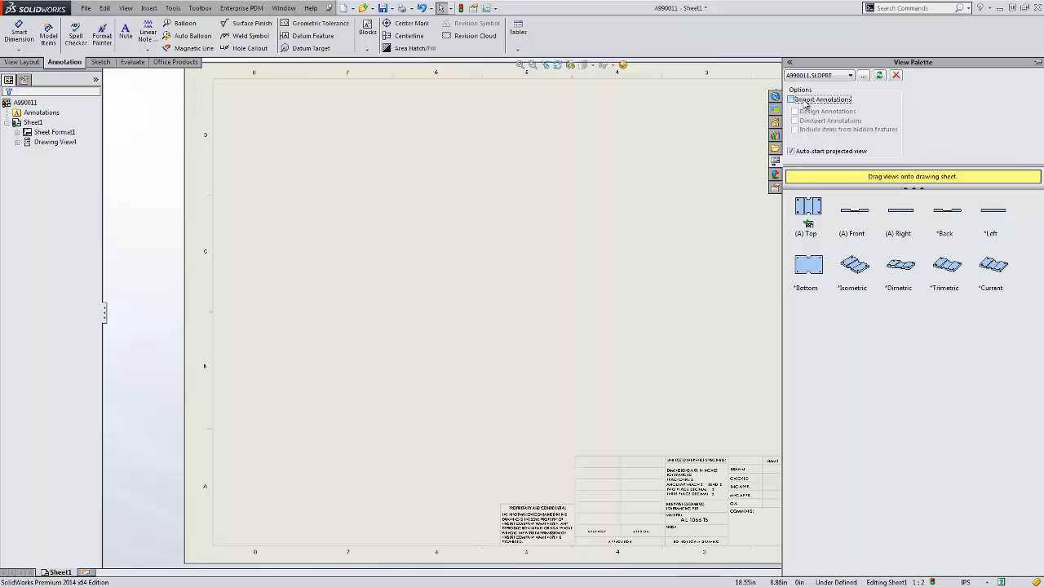
left_click(794, 111)
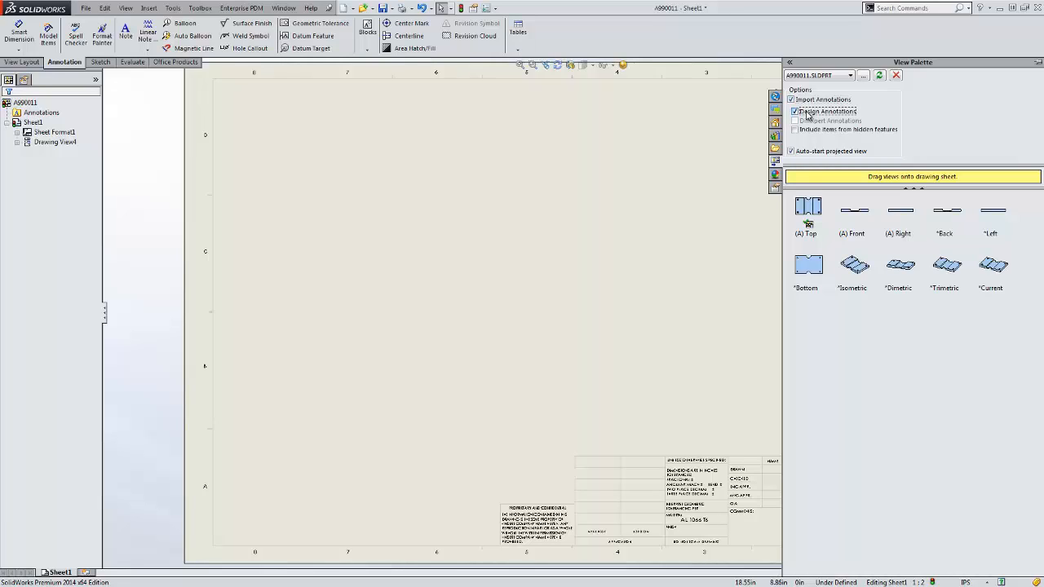
left_click_drag(808, 206, 695, 207)
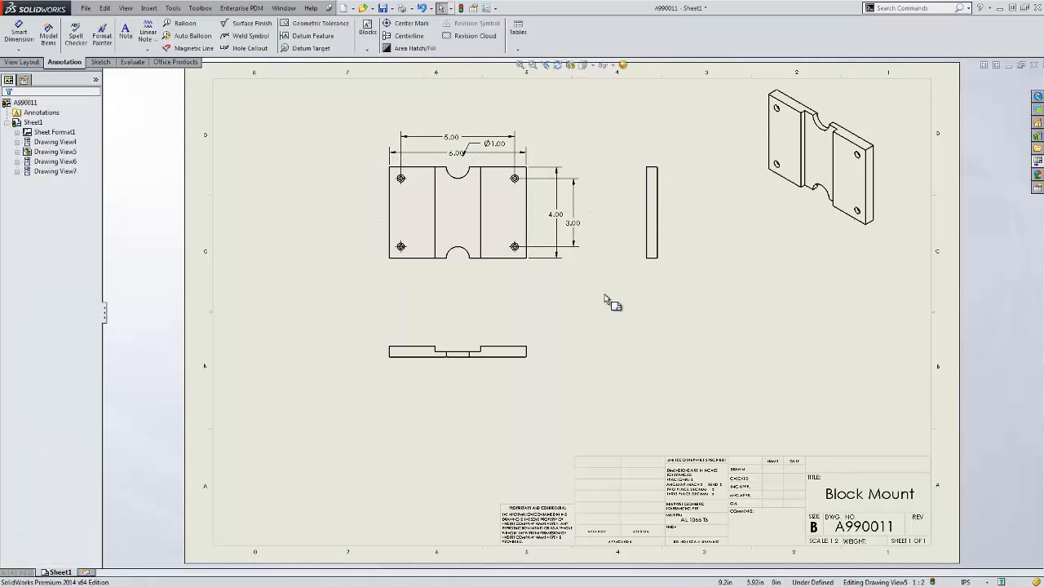
mouse_move(608, 300)
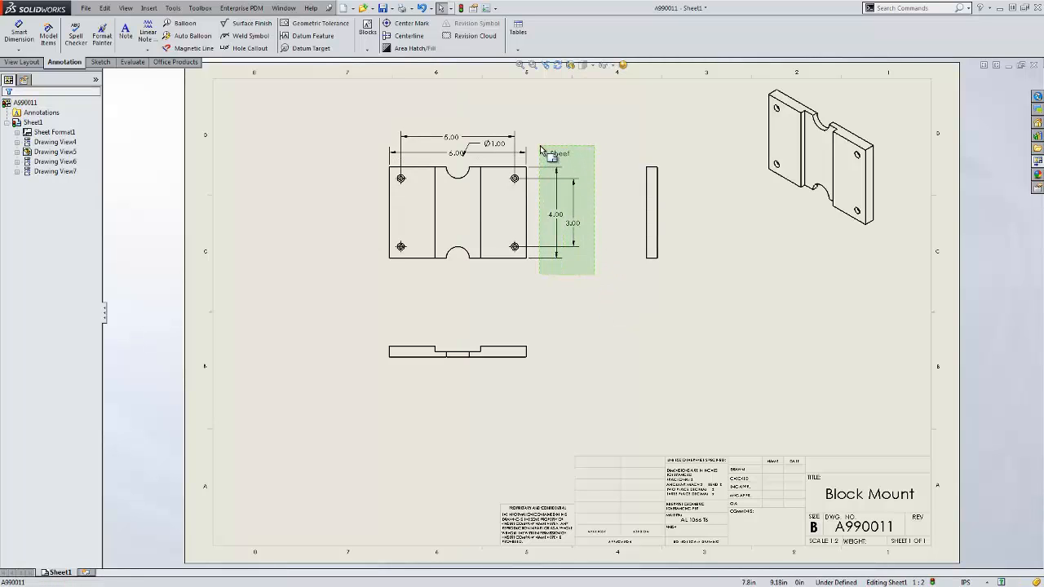
Evenly space the 4.00 and 3.00 height dimensions beside the top view
left_click(554, 224)
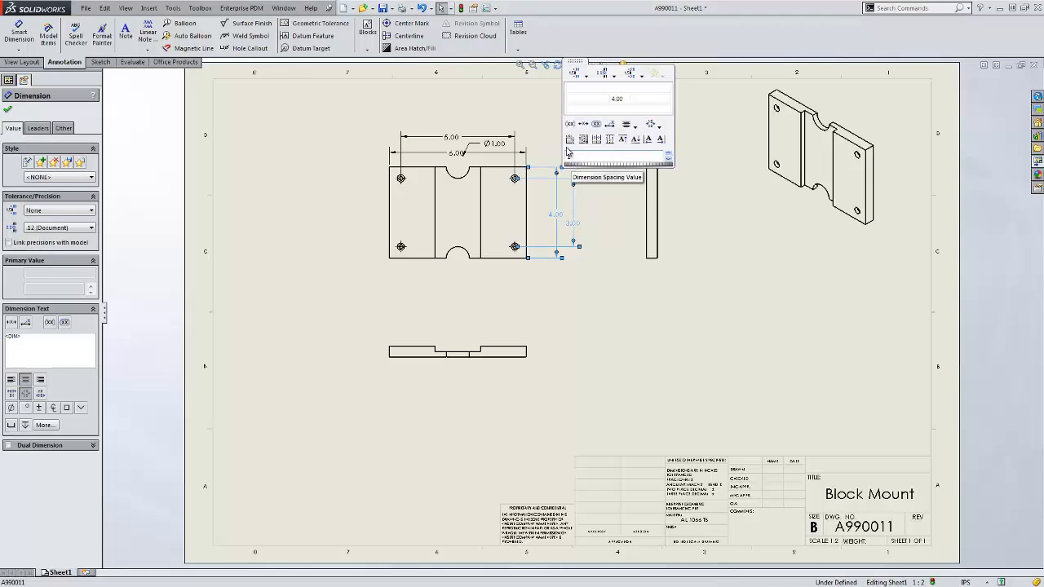
mouse_move(570, 139)
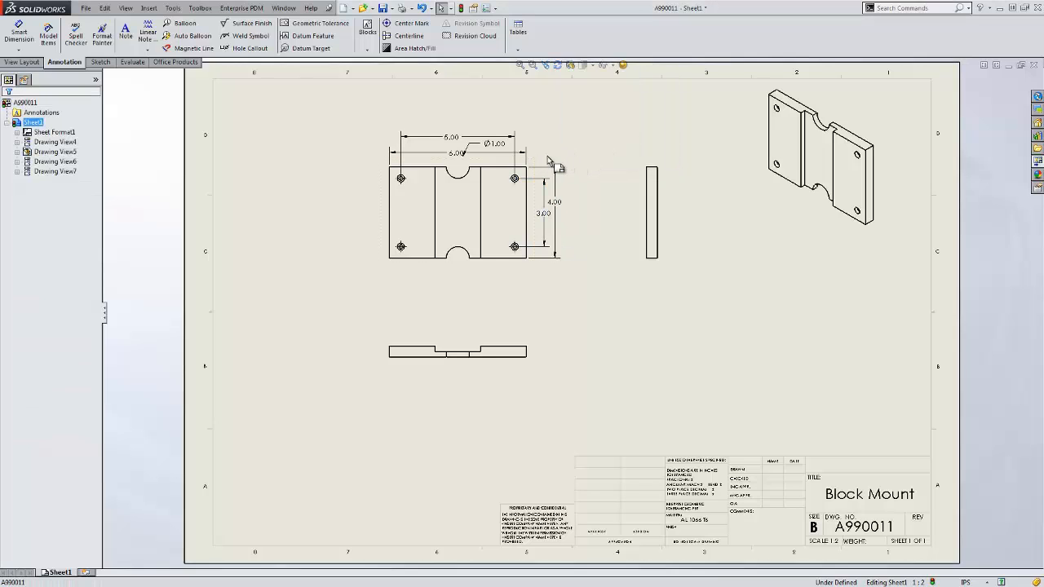
left_click(452, 136)
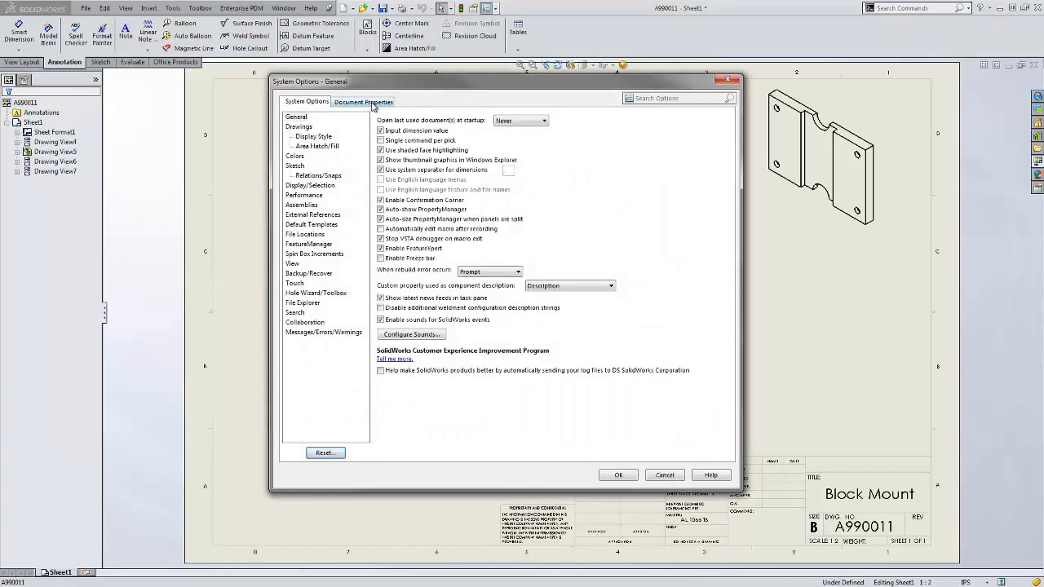
Choose a drafting standard in the drawing's Document Properties
left_click(363, 102)
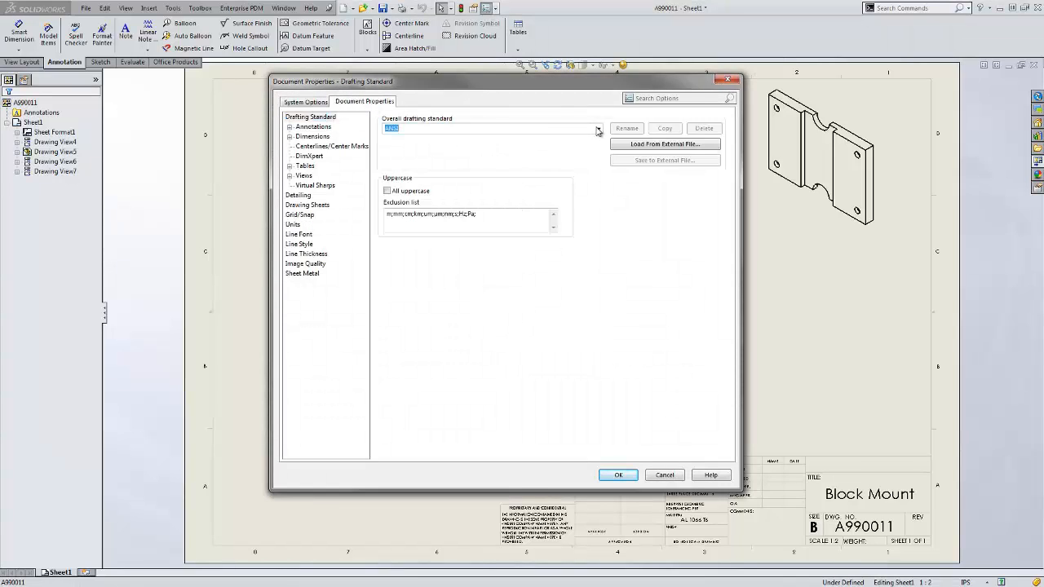
left_click(598, 129)
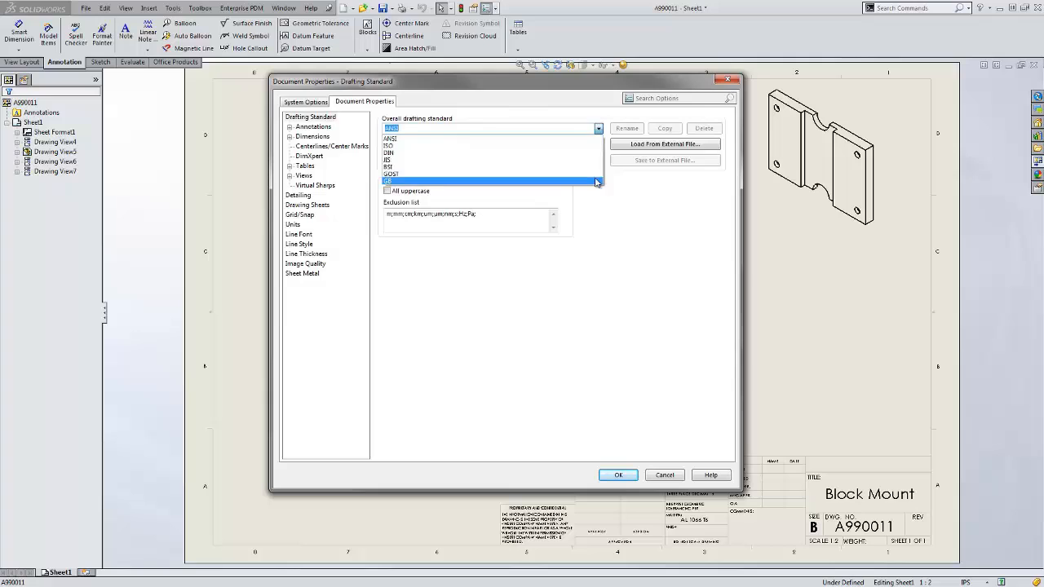
left_click(618, 474)
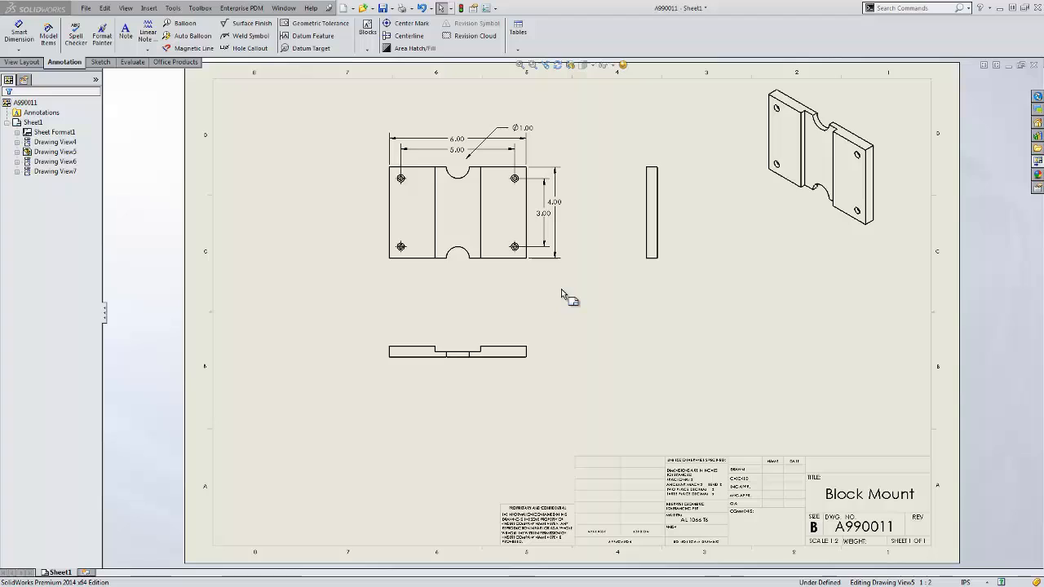
mouse_move(381, 274)
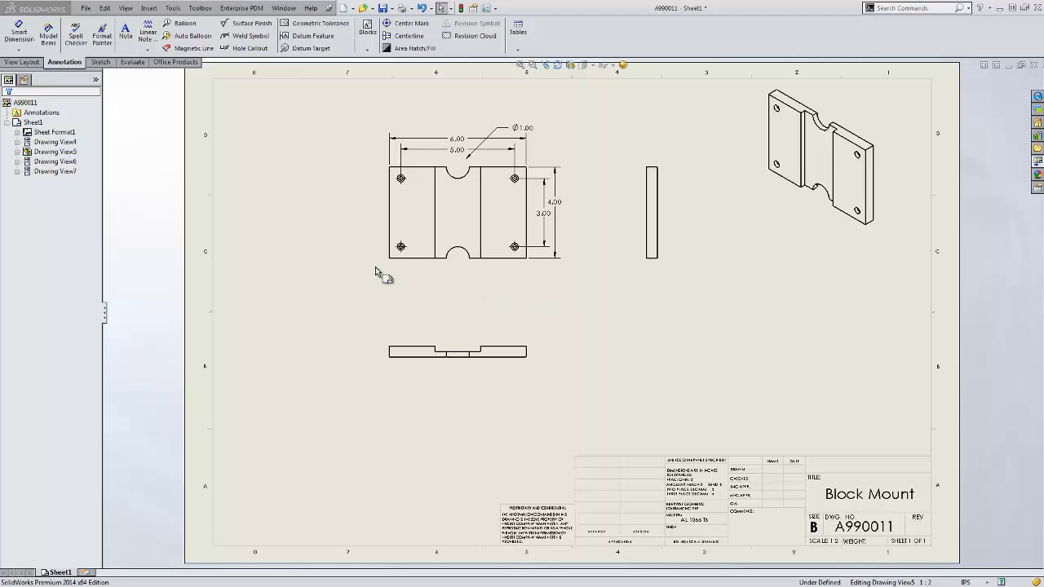
mouse_move(251, 48)
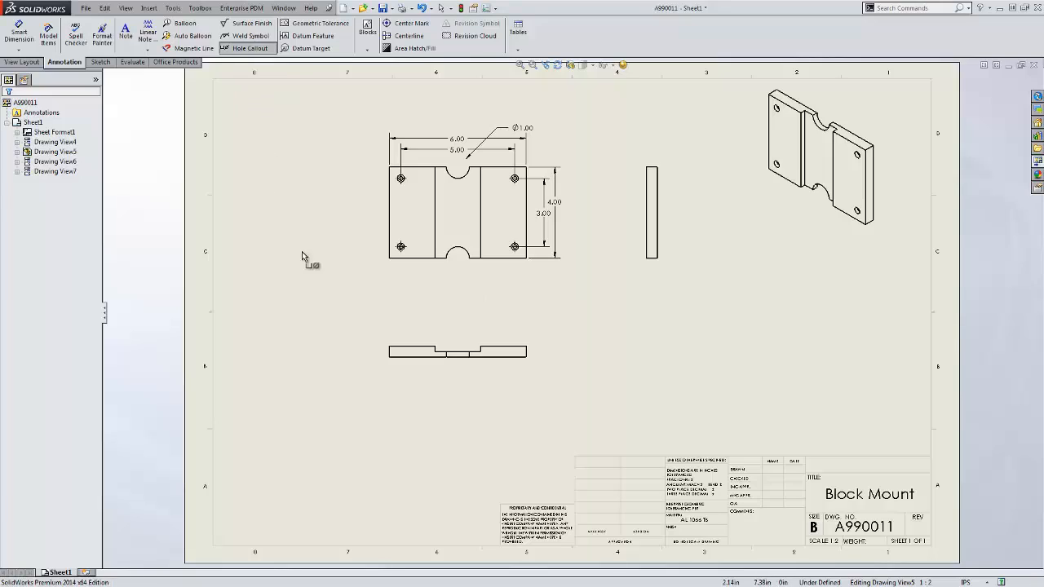
mouse_move(393, 289)
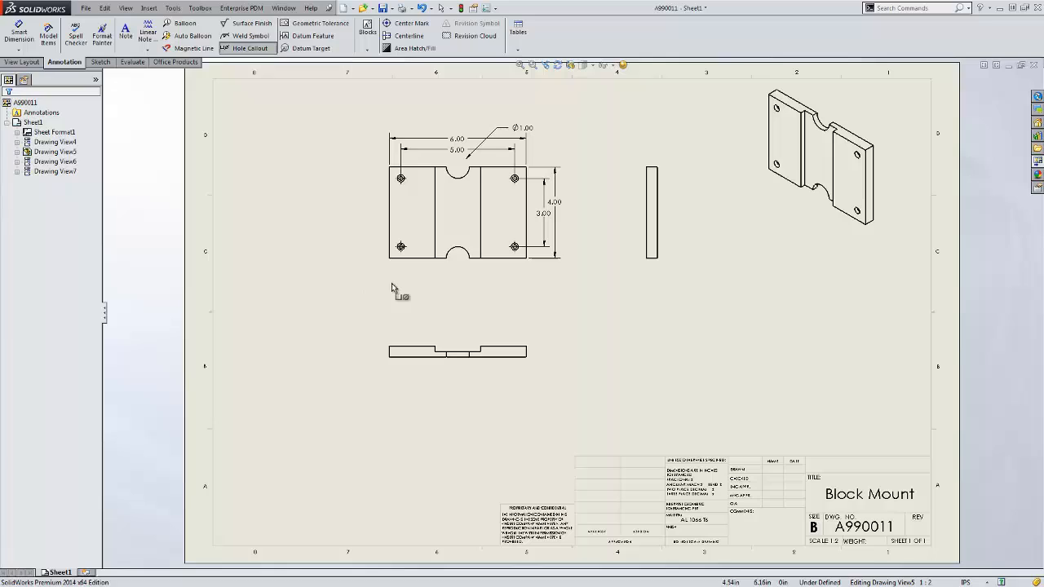
Attach a hole callout to the lower-left hole, placed below-left of the top view
left_click(400, 247)
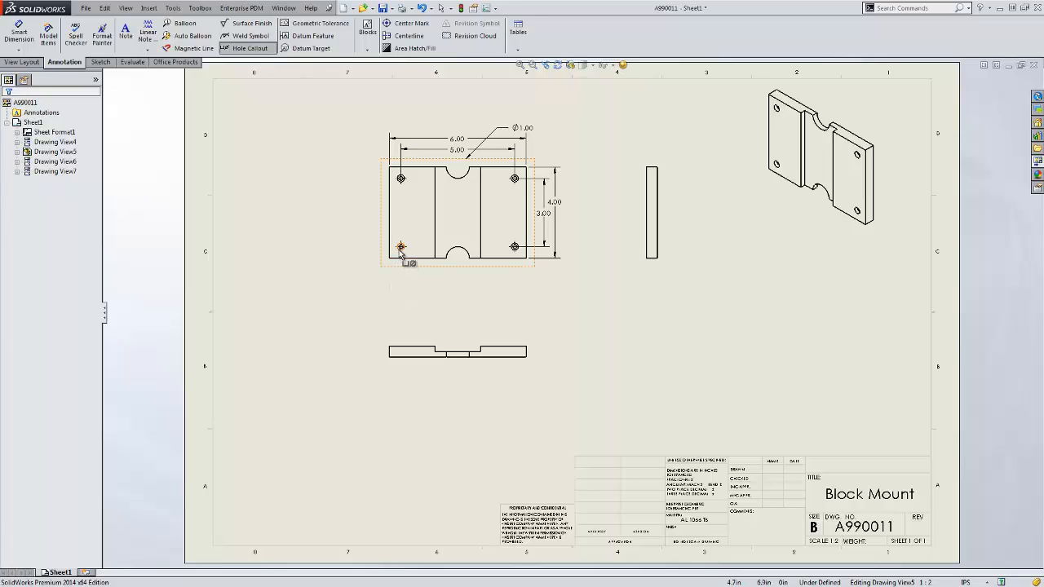
left_click(400, 247)
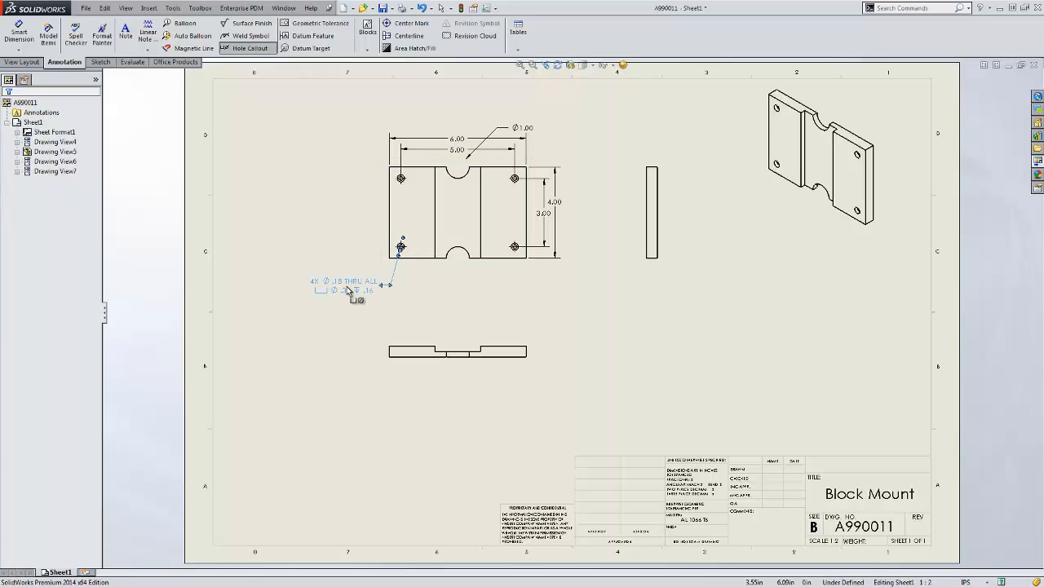
left_click(342, 281)
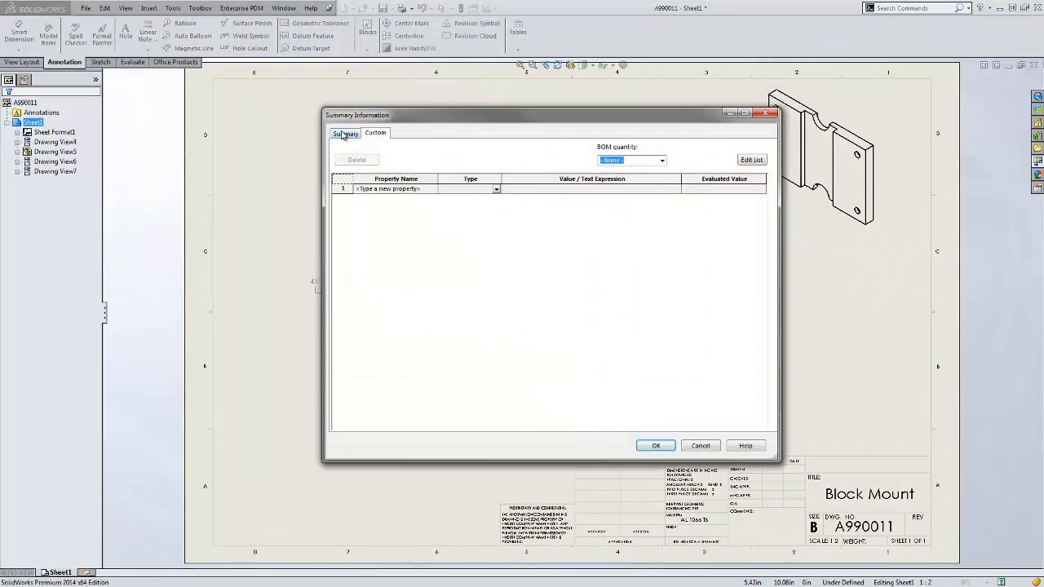
Add the custom property 'companyname' and save it
left_click(376, 133)
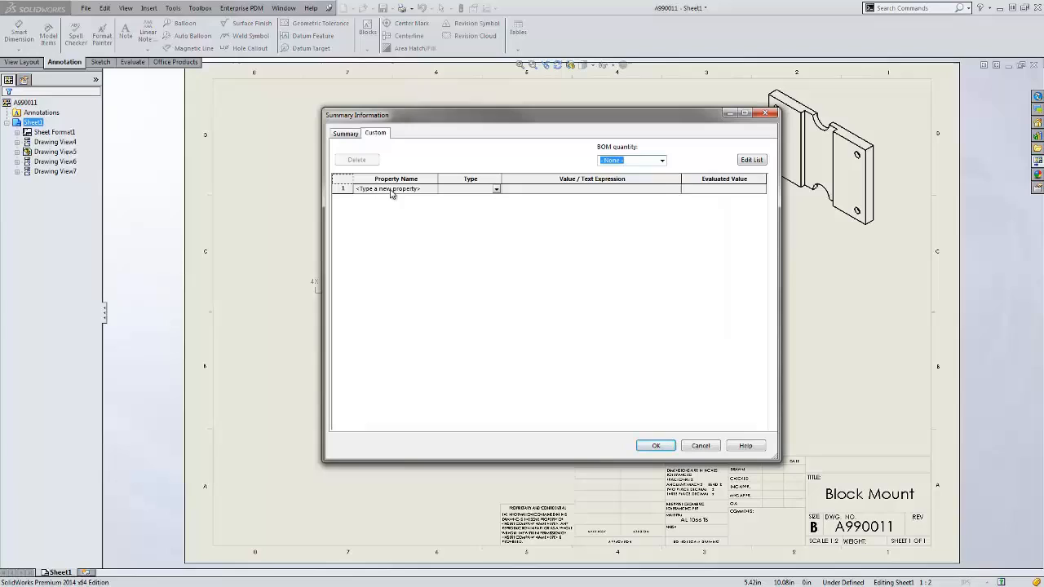
type("companyname")
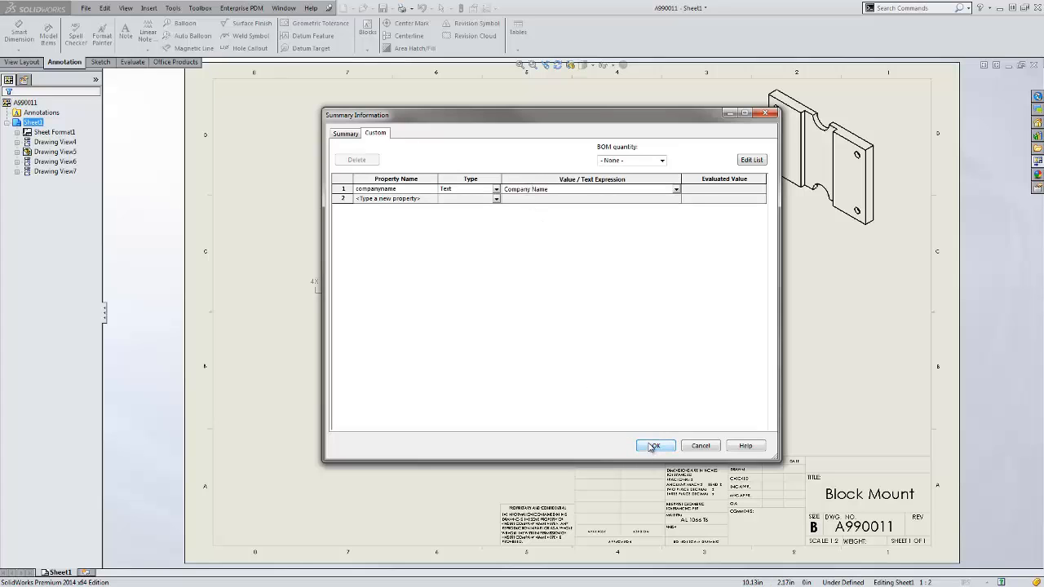
left_click(655, 445)
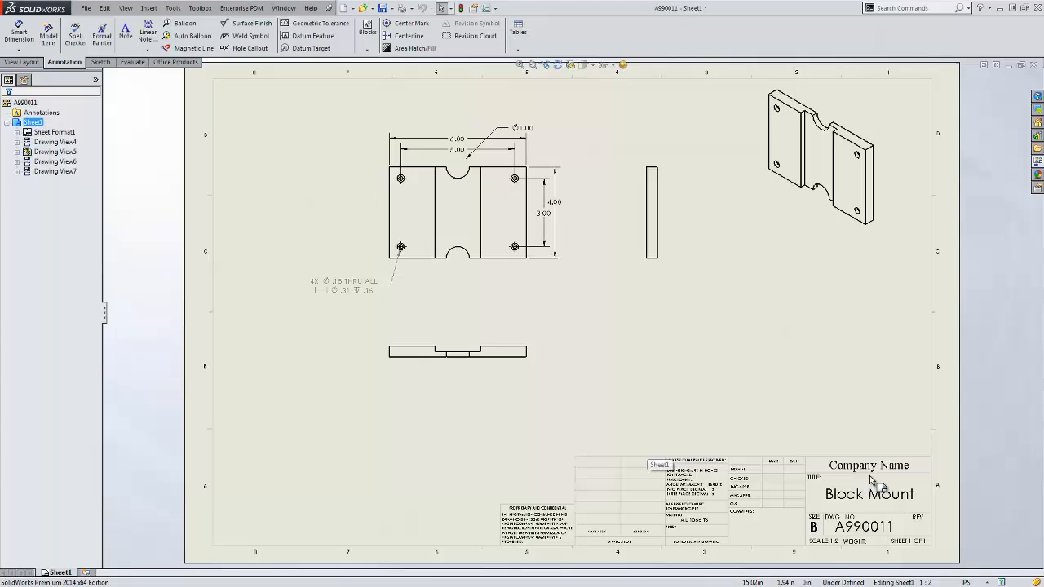
mouse_move(673, 347)
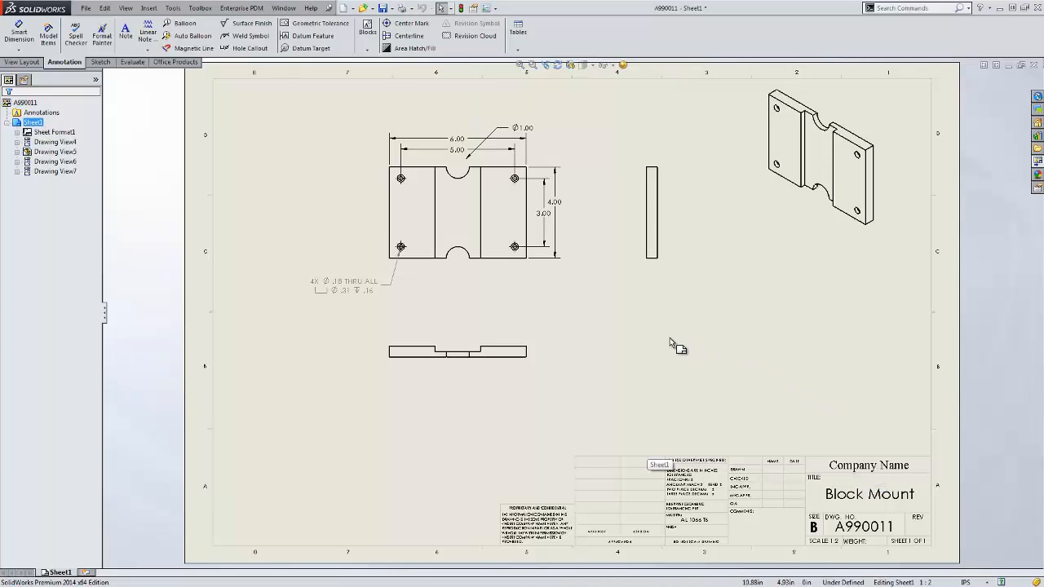
mouse_move(670, 345)
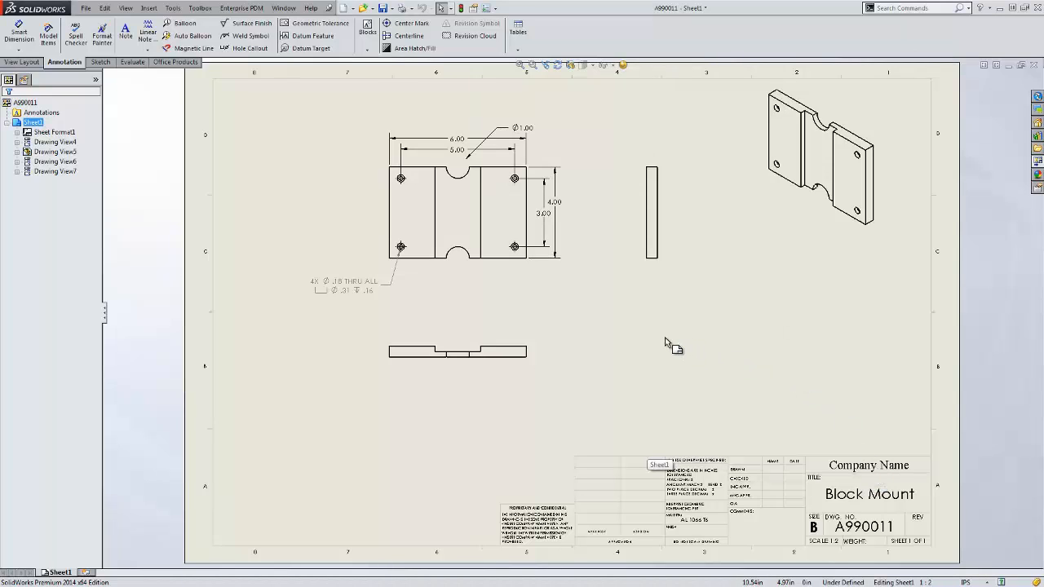